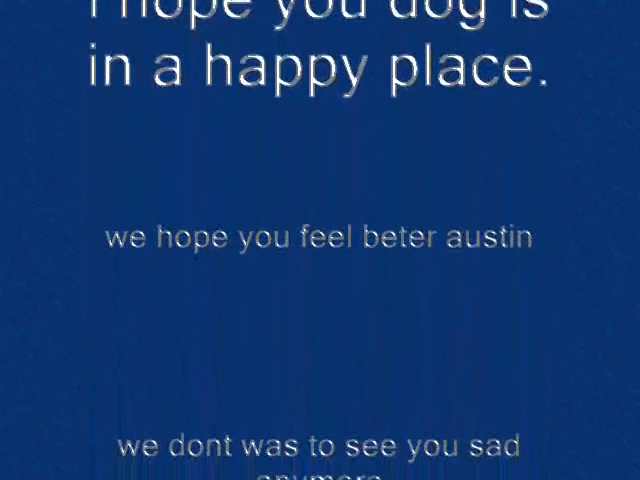
pyautogui.scroll(-3)
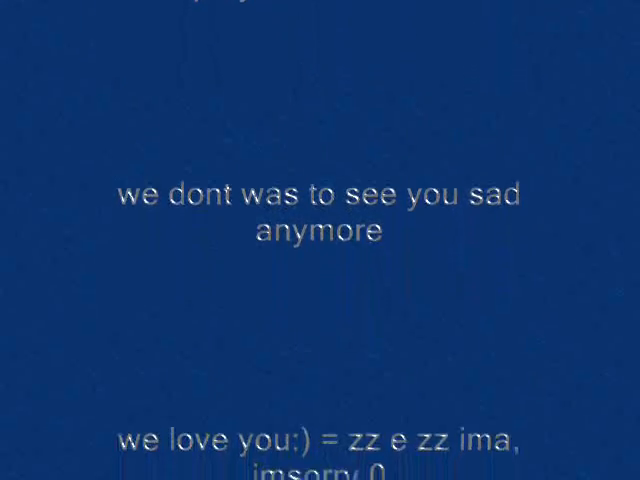